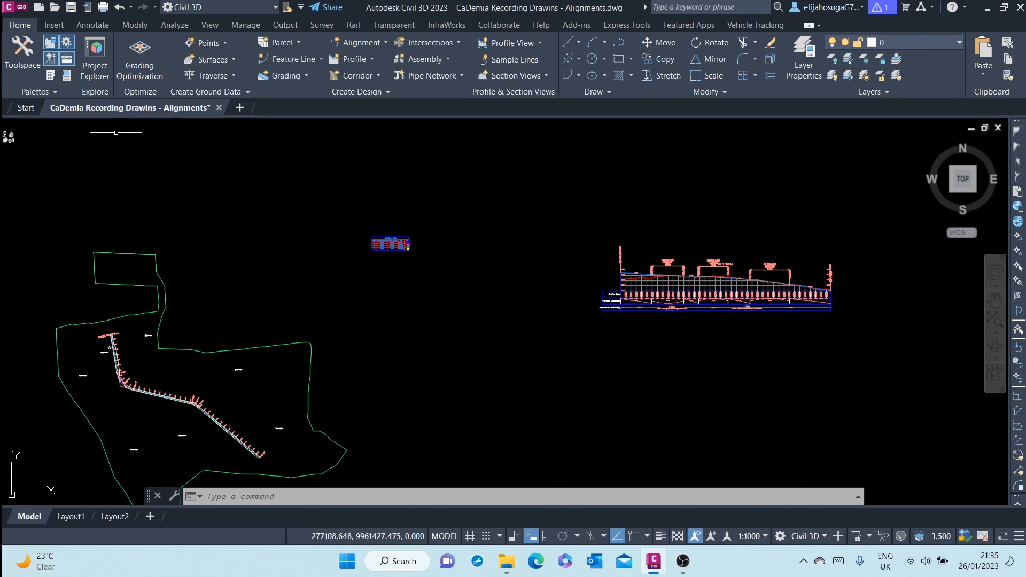
# Apply the Two: Vertical viewport configuration, with road plan left and profile view right.
pyautogui.click(209, 25)
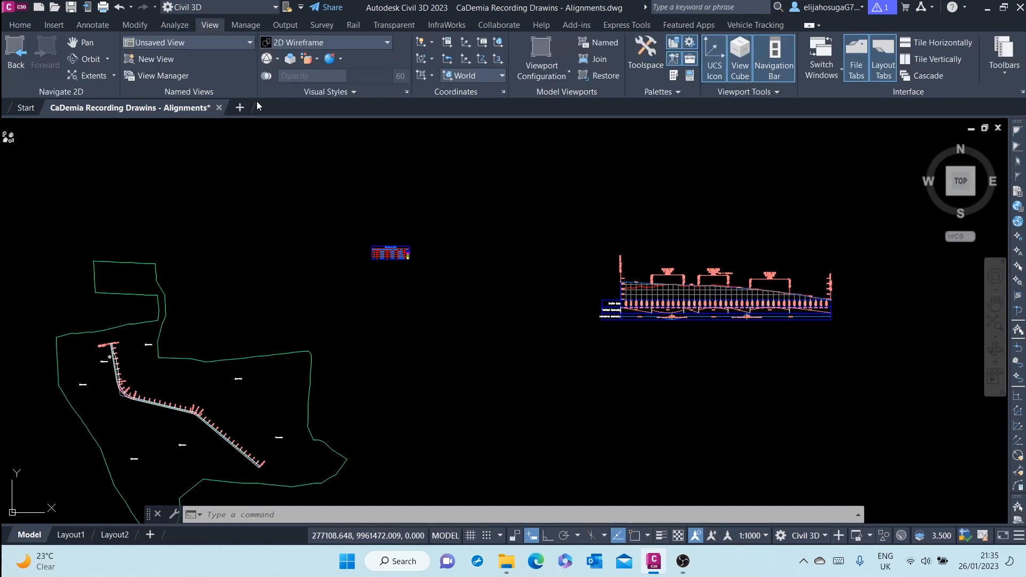
pyautogui.moveTo(251, 131)
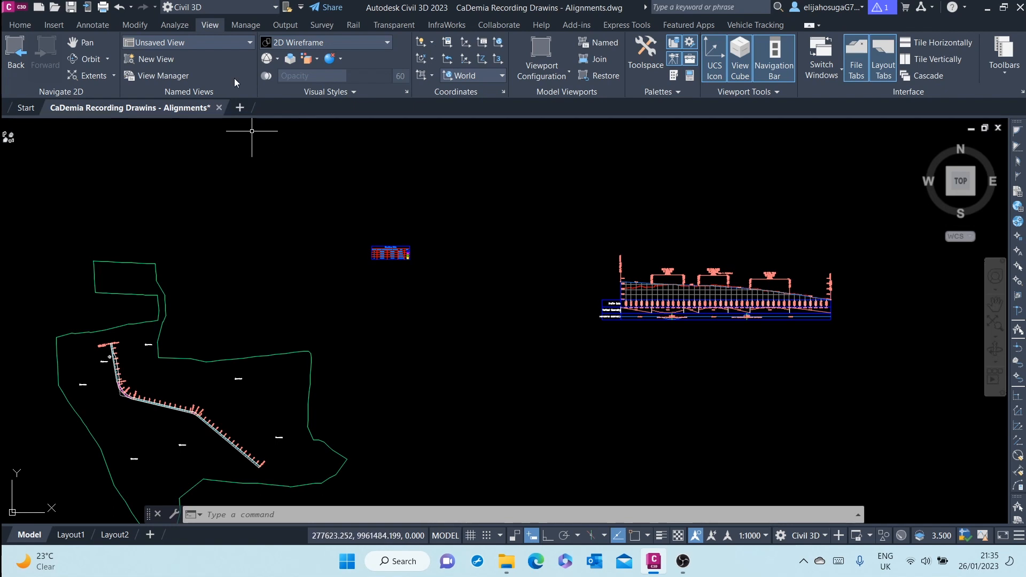
pyautogui.moveTo(541, 59)
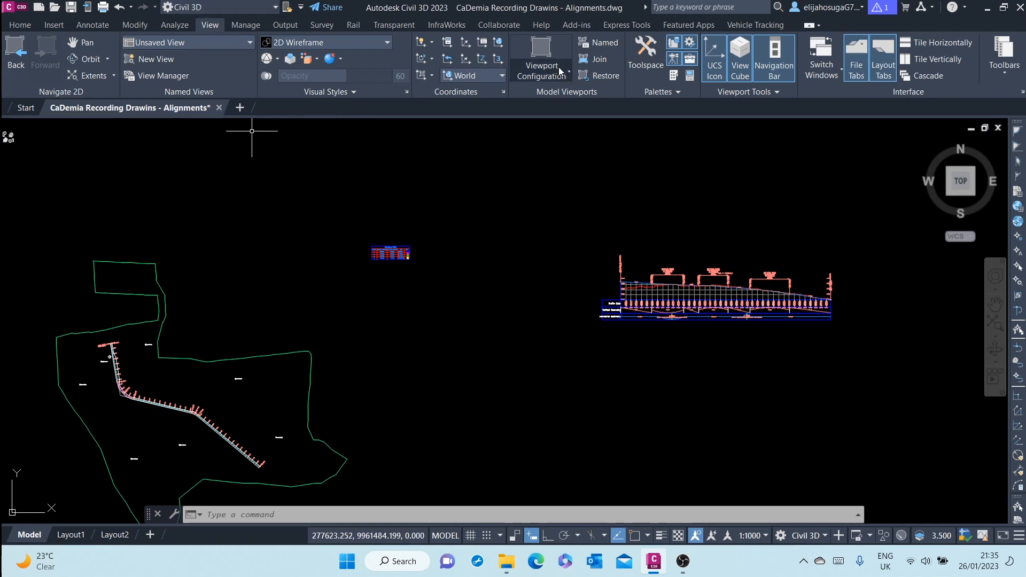
pyautogui.click(540, 58)
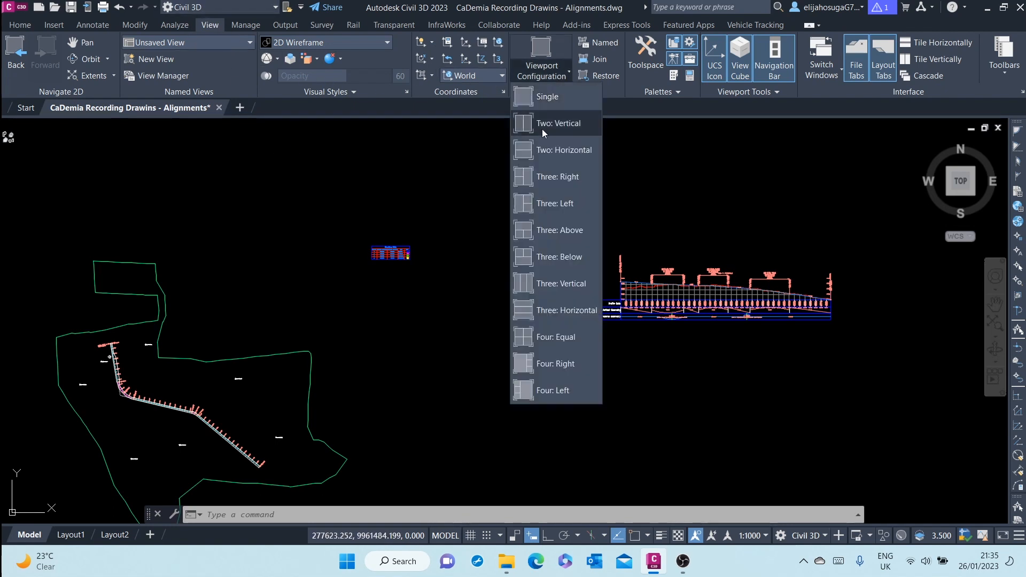
pyautogui.click(557, 123)
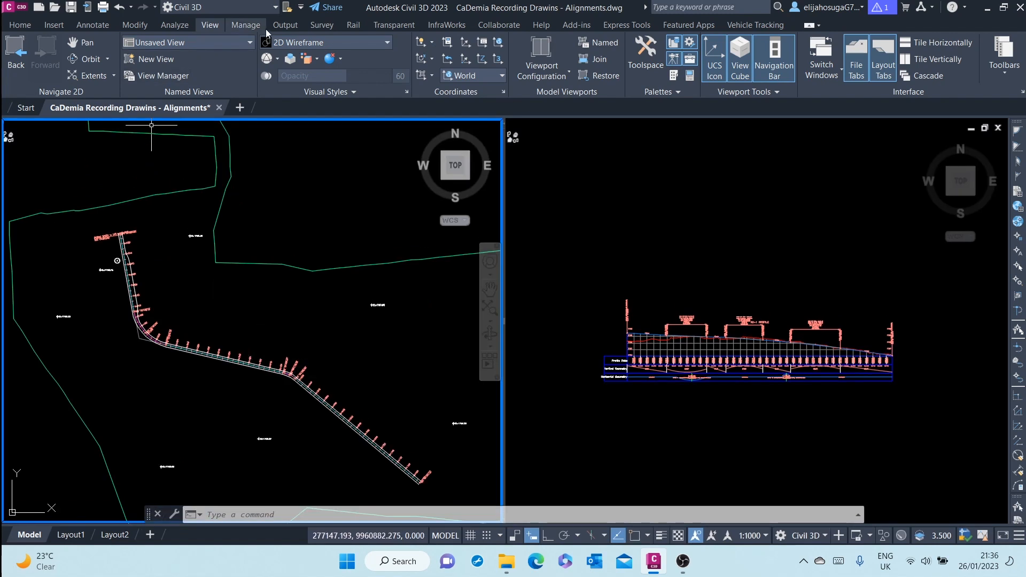
# Set the Station Tracker to All Viewports so plan and profile track matching stations.
pyautogui.click(174, 25)
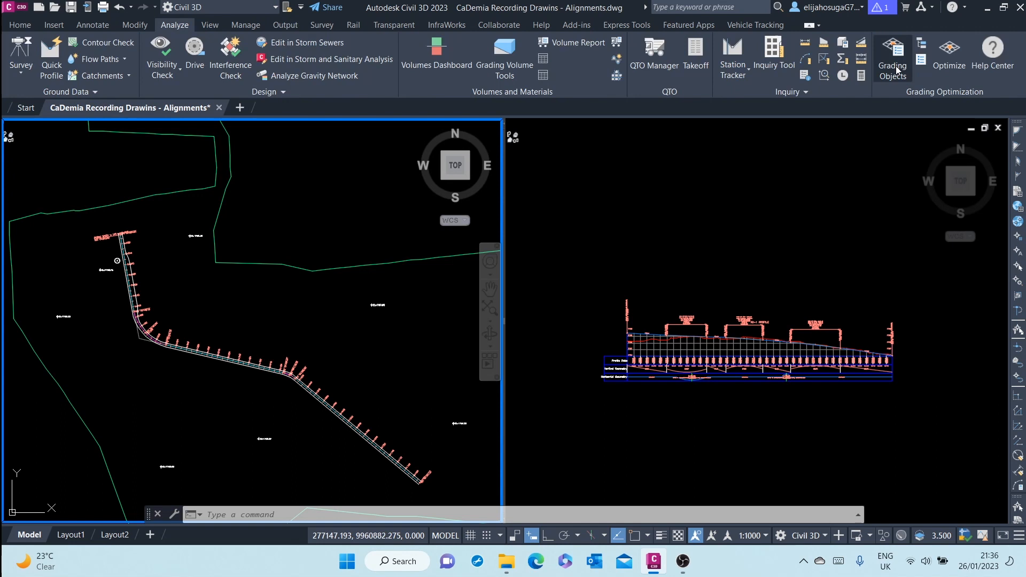
pyautogui.click(732, 56)
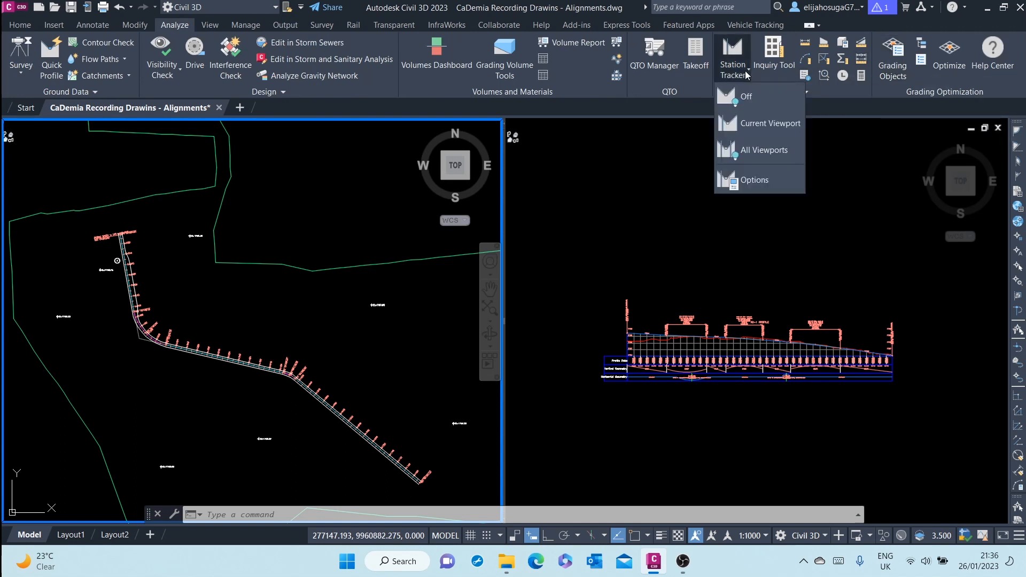
pyautogui.moveTo(759, 150)
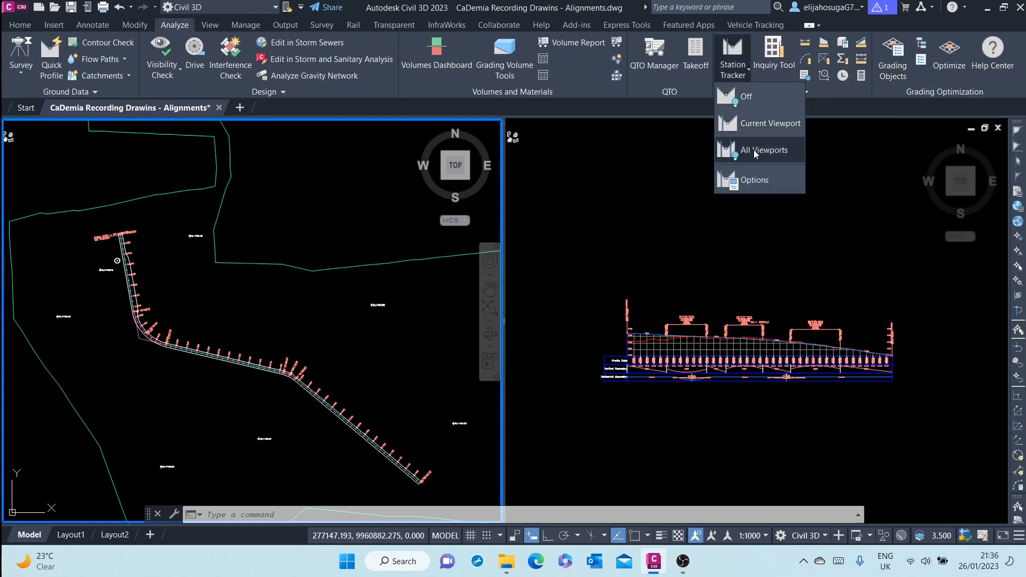
pyautogui.click(768, 150)
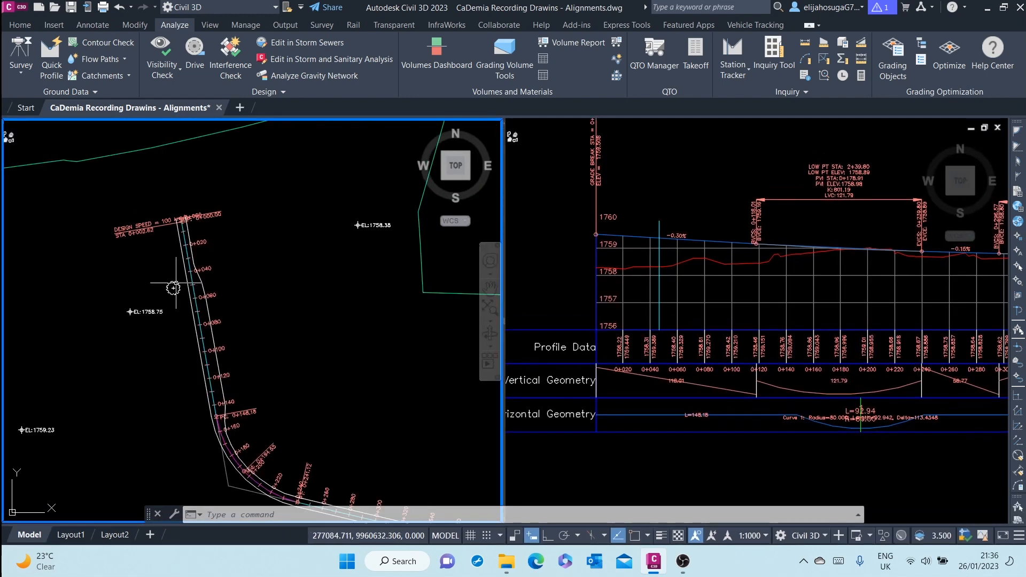
pyautogui.moveTo(175, 286)
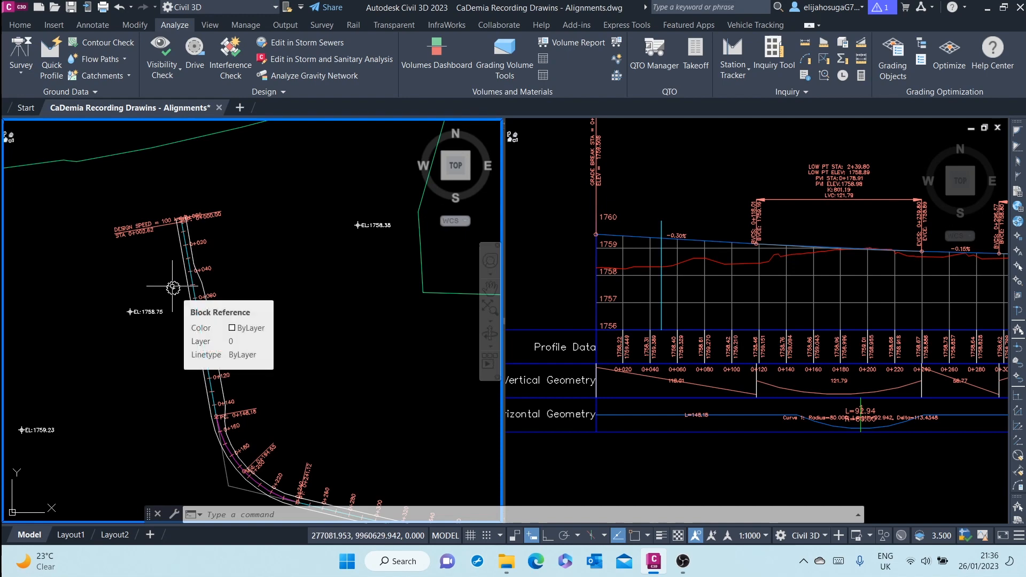
pyautogui.moveTo(174, 287)
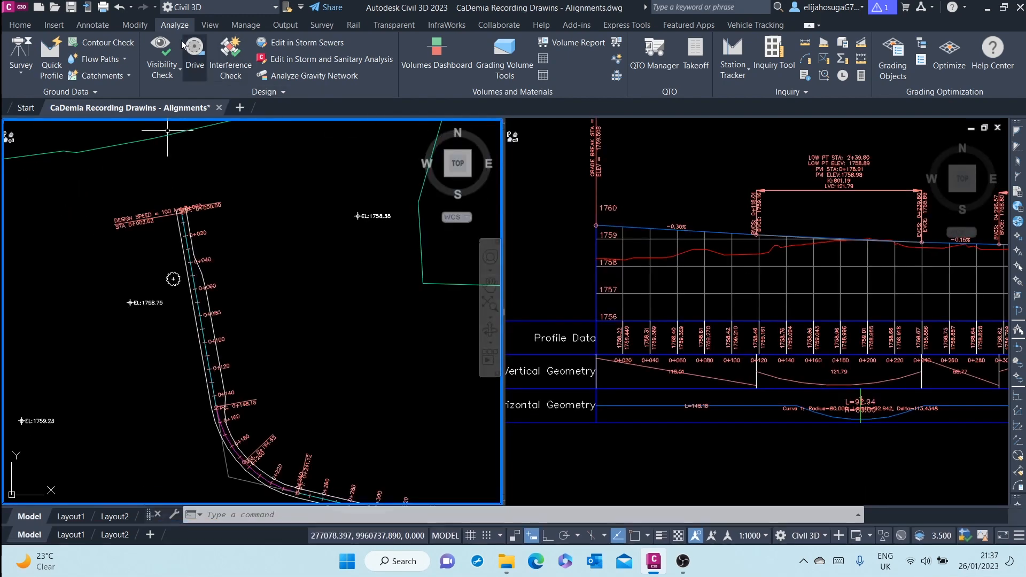
# Switch to the Single viewport configuration showing the full RD-1 profile, then return to Home.
pyautogui.click(210, 25)
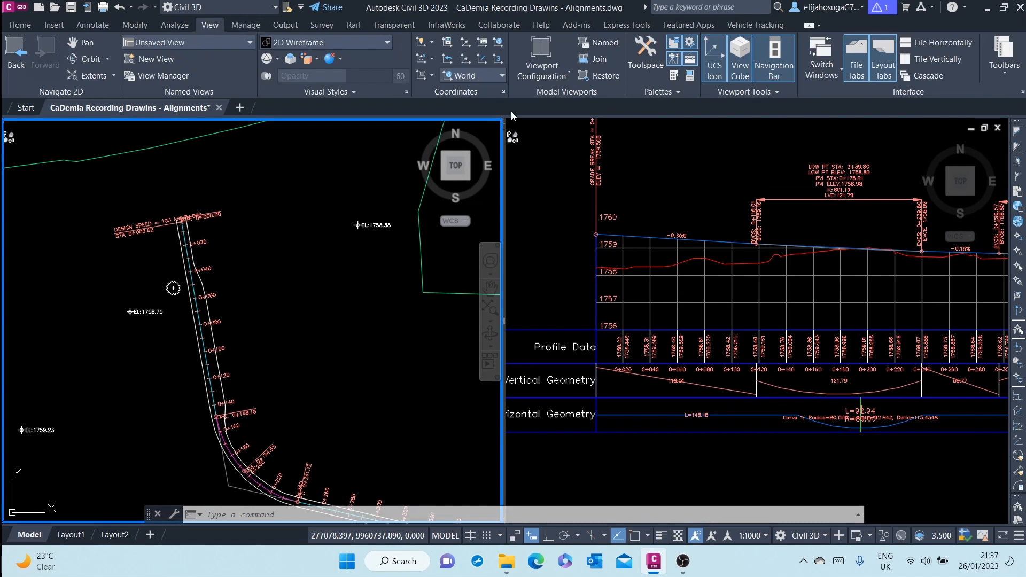
pyautogui.click(541, 59)
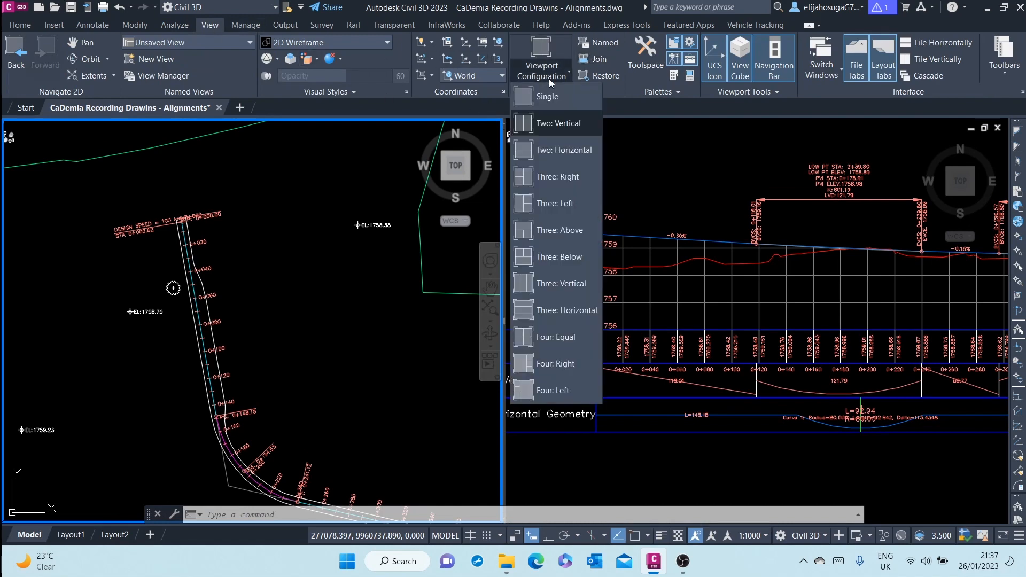
pyautogui.click(547, 96)
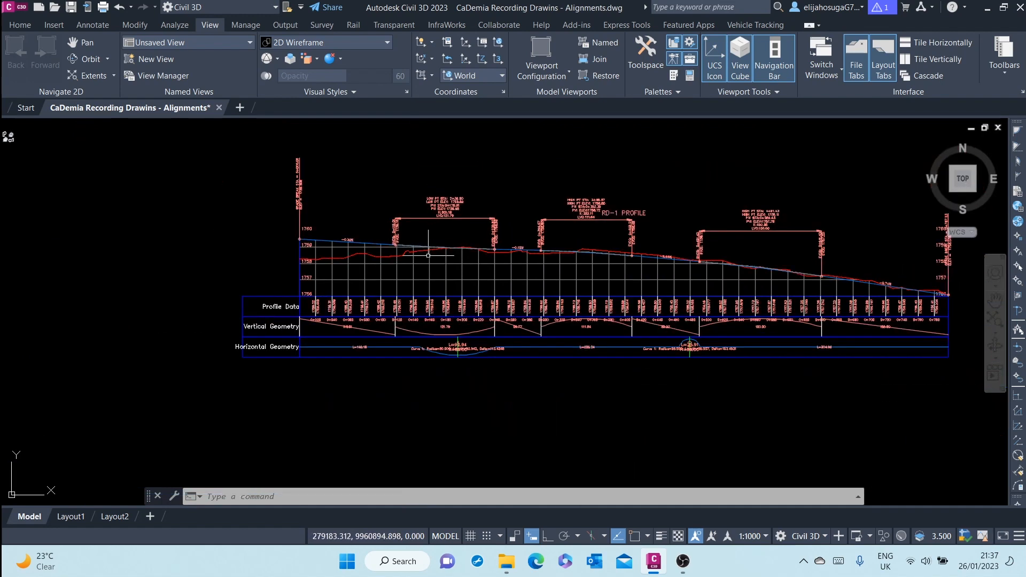
pyautogui.click(19, 25)
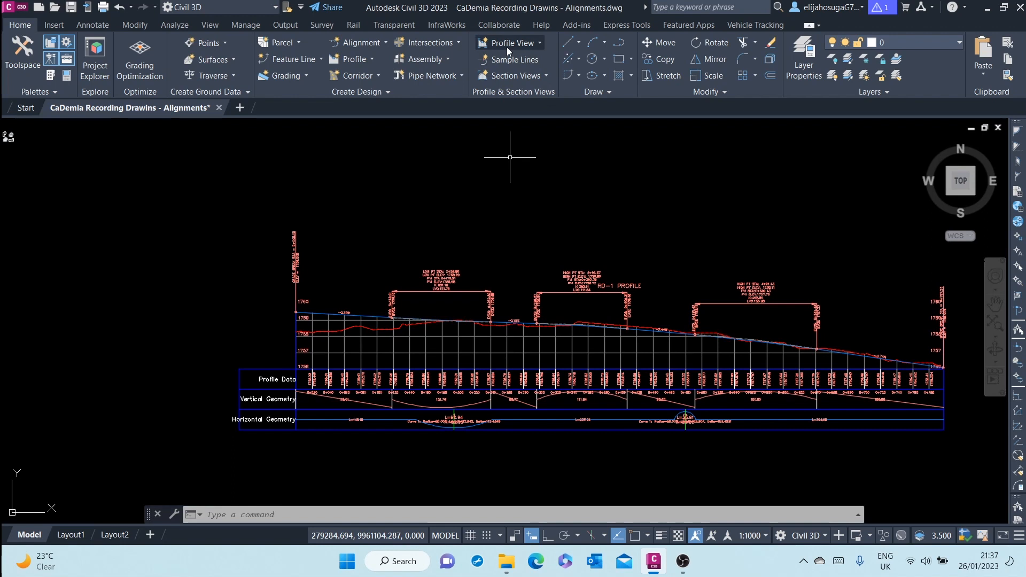
# Start Project Objects To Profile View to list the TreeOdl02 tree block.
pyautogui.click(511, 43)
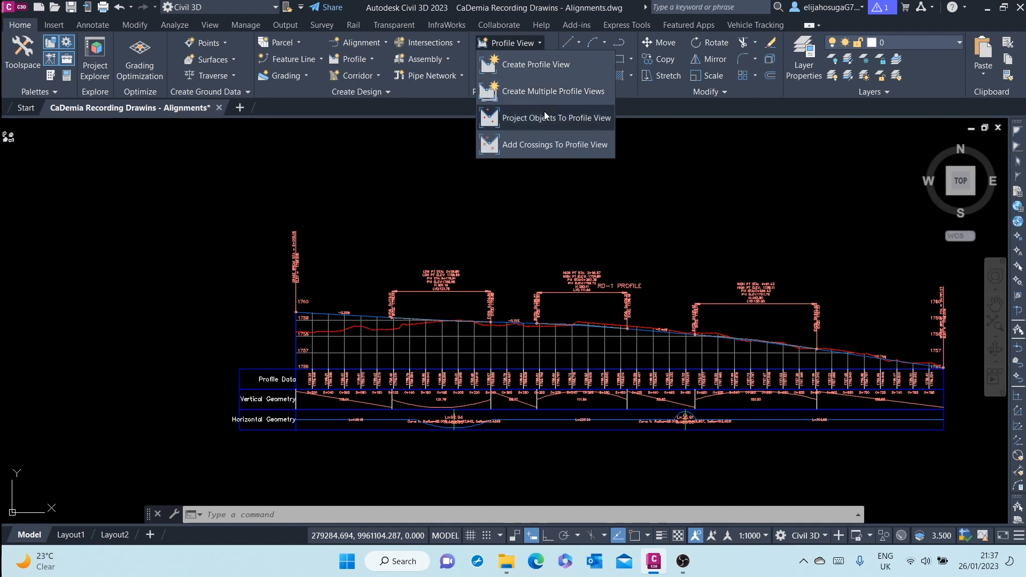
pyautogui.moveTo(562, 122)
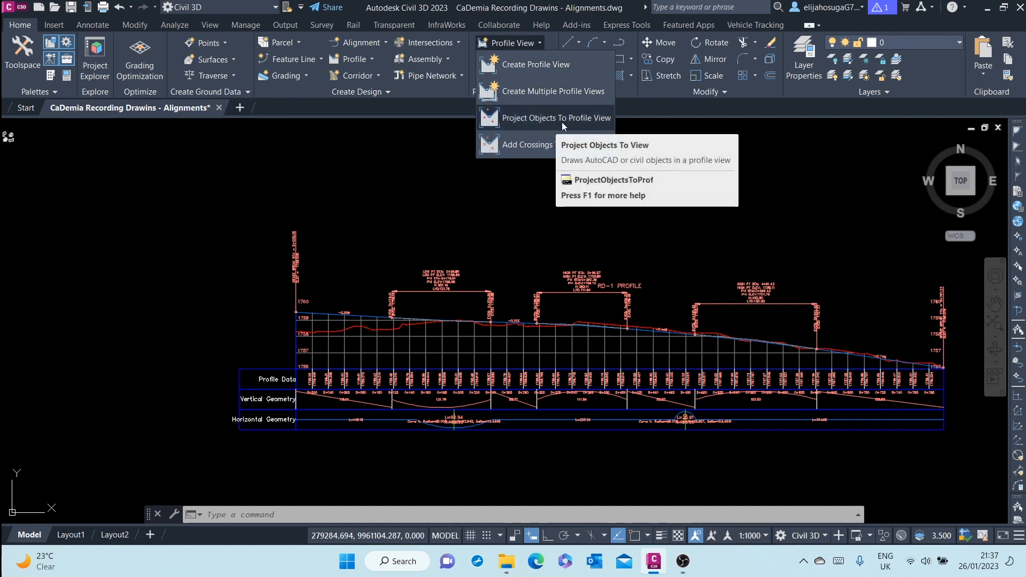
pyautogui.click(548, 118)
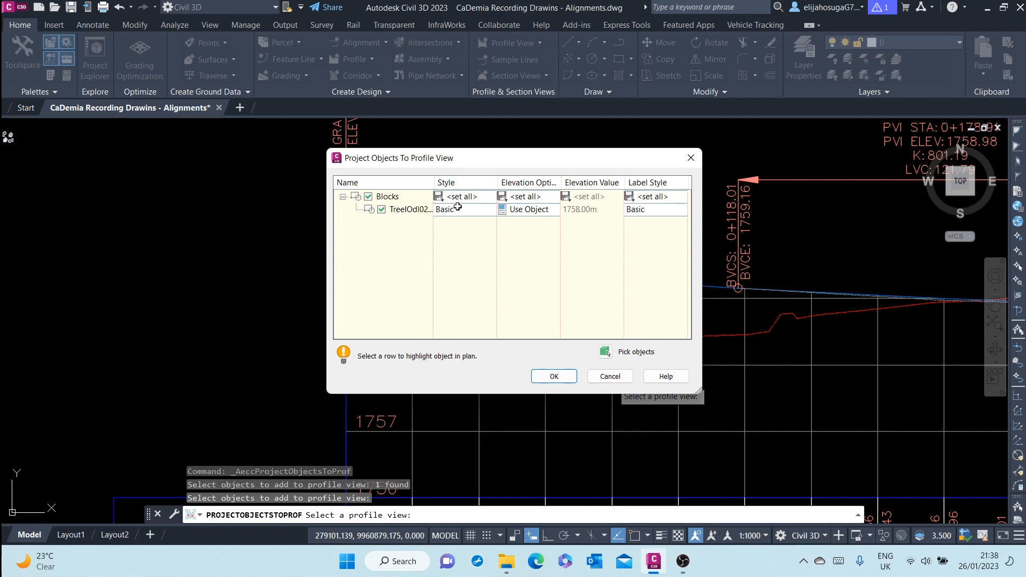
# Set the tree's projection style to Tree-Deciduous and confirm the projection.
pyautogui.click(464, 210)
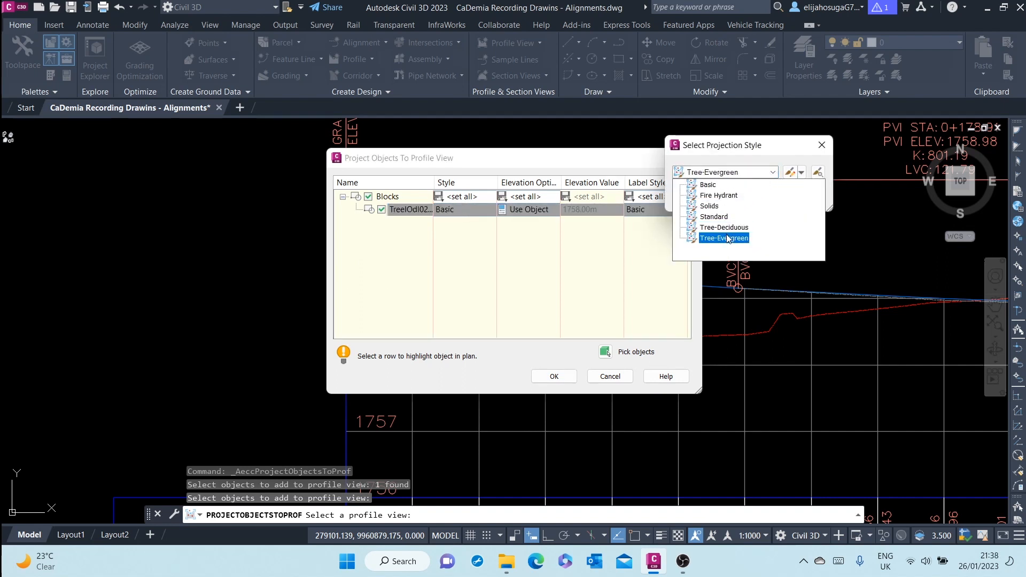
pyautogui.click(725, 227)
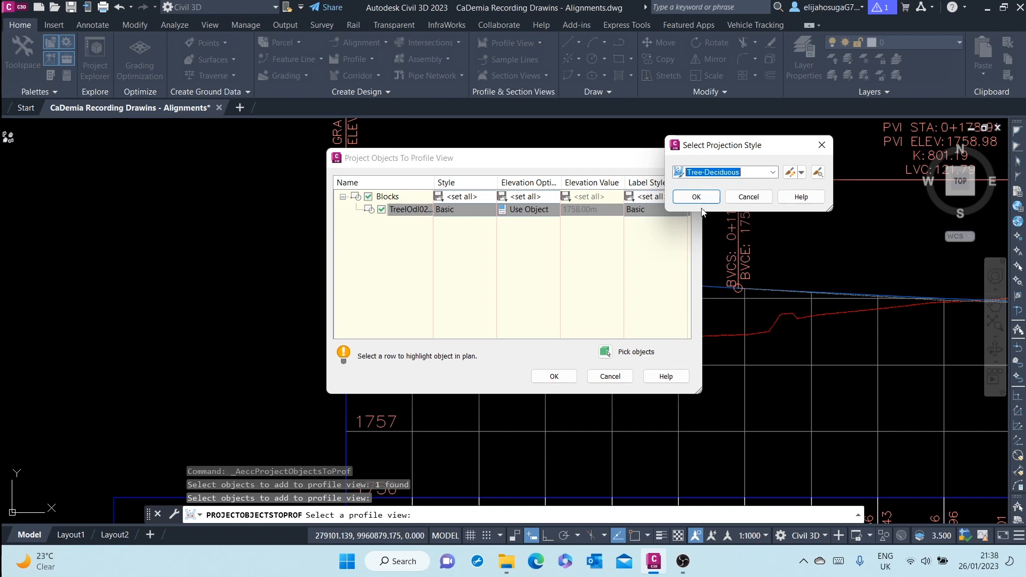
pyautogui.click(694, 196)
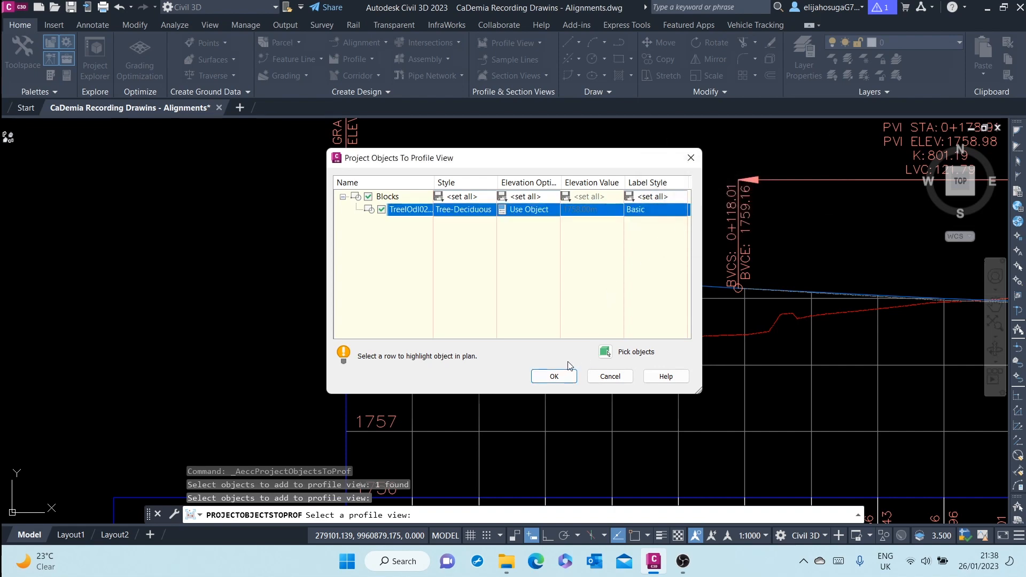
pyautogui.click(554, 377)
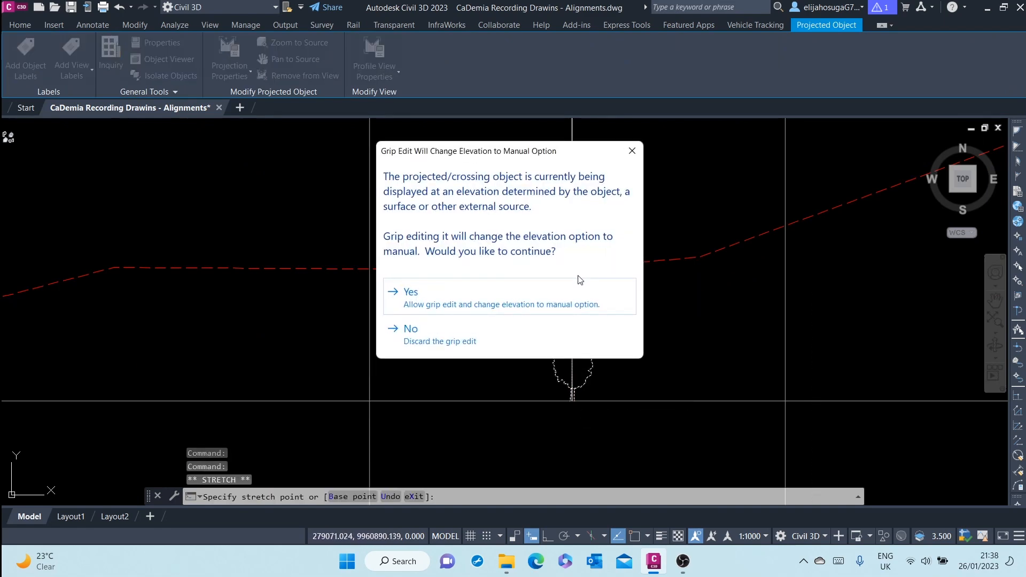
# Accept manual elevation so the projected tree snaps onto the ground line.
pyautogui.click(410, 292)
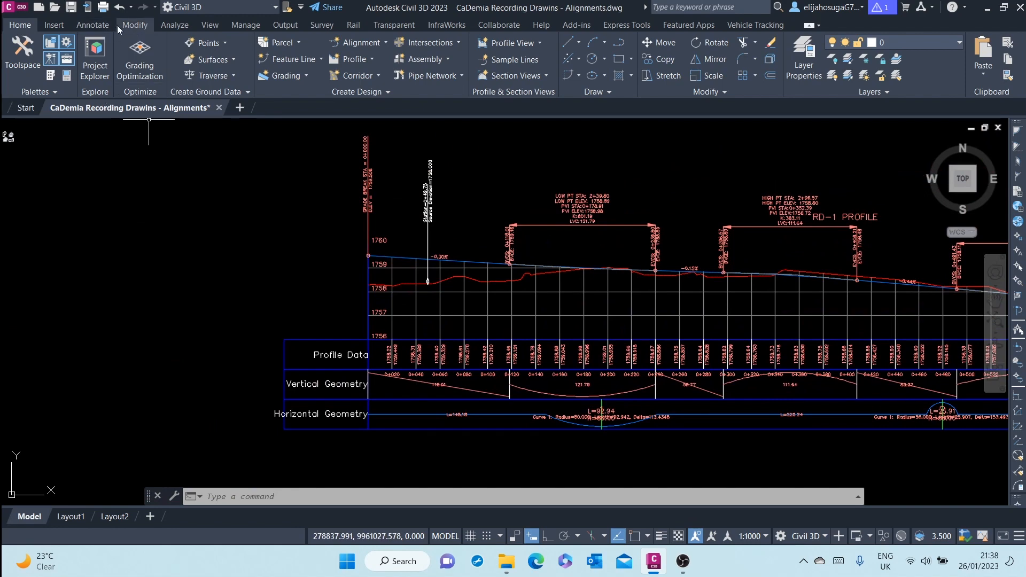
# Run the Station Elevation view label on the RD-1 profile view, confirming the station.
pyautogui.click(93, 25)
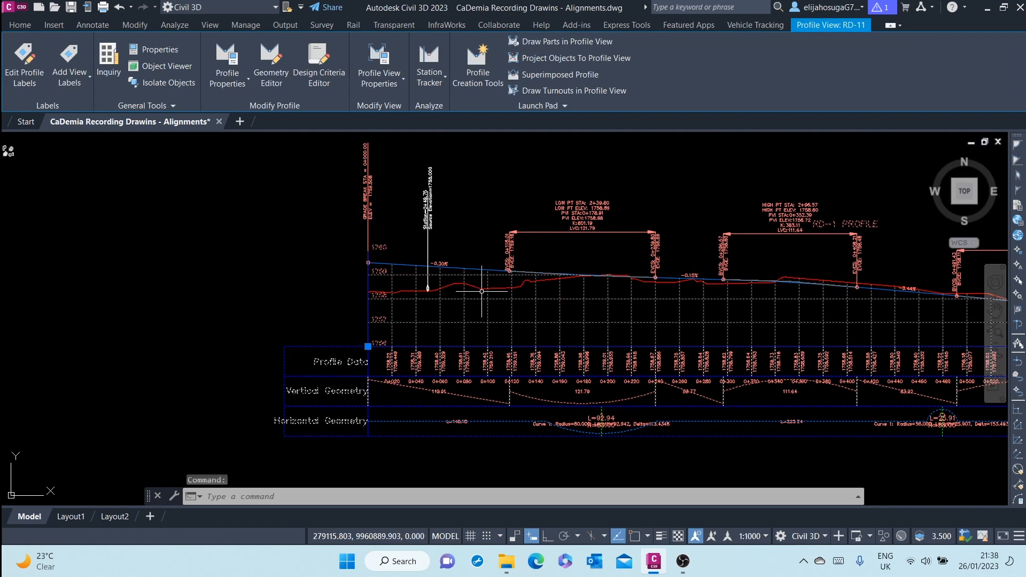
pyautogui.moveTo(363, 137)
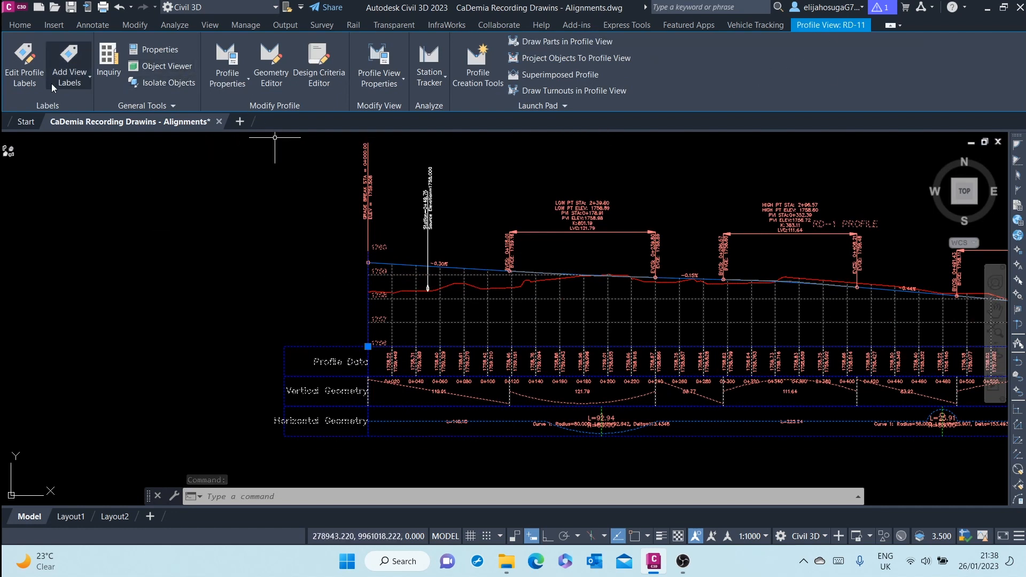
pyautogui.click(69, 64)
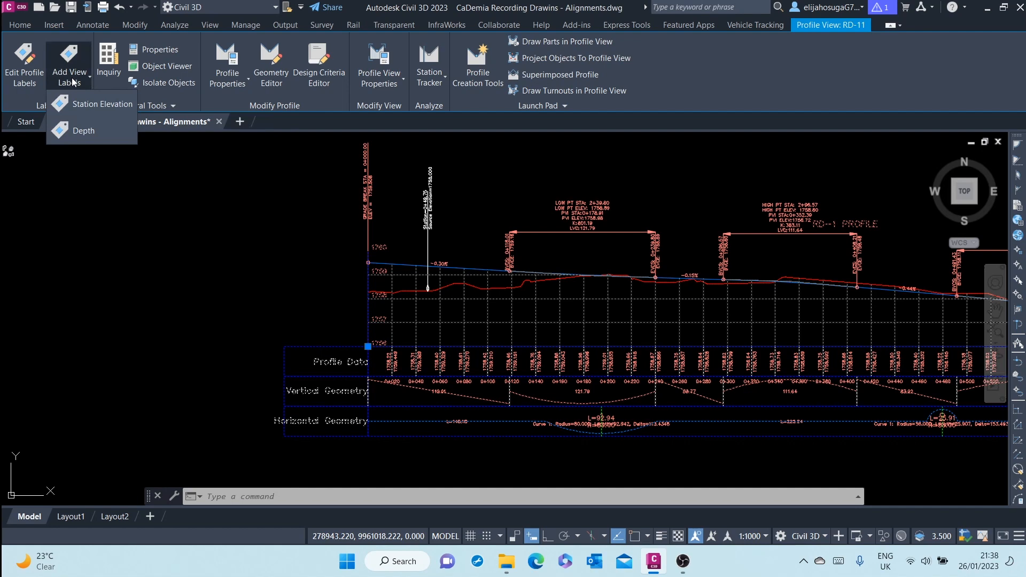
pyautogui.click(103, 103)
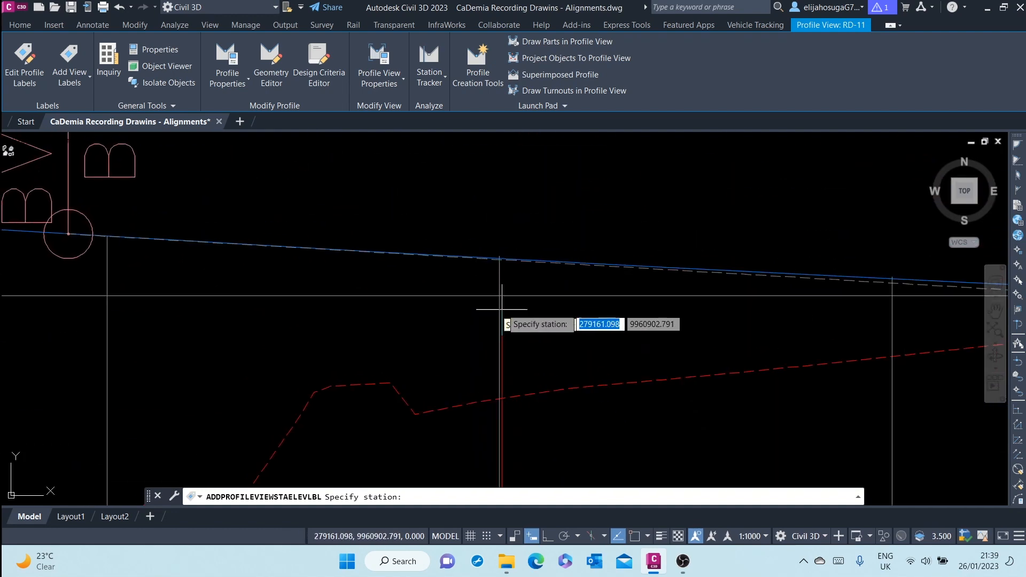
pyautogui.press('enter')
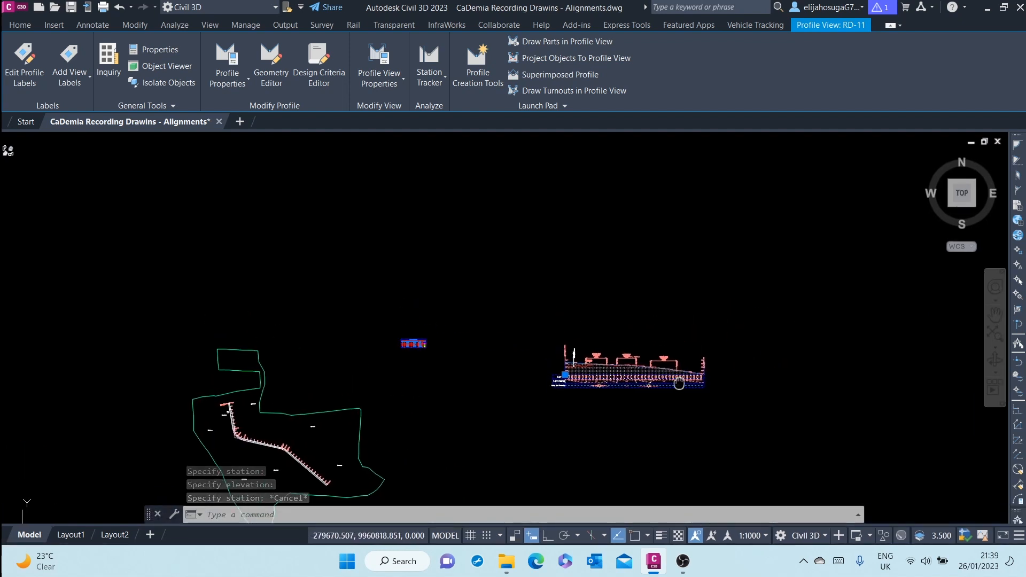
pyautogui.click(92, 25)
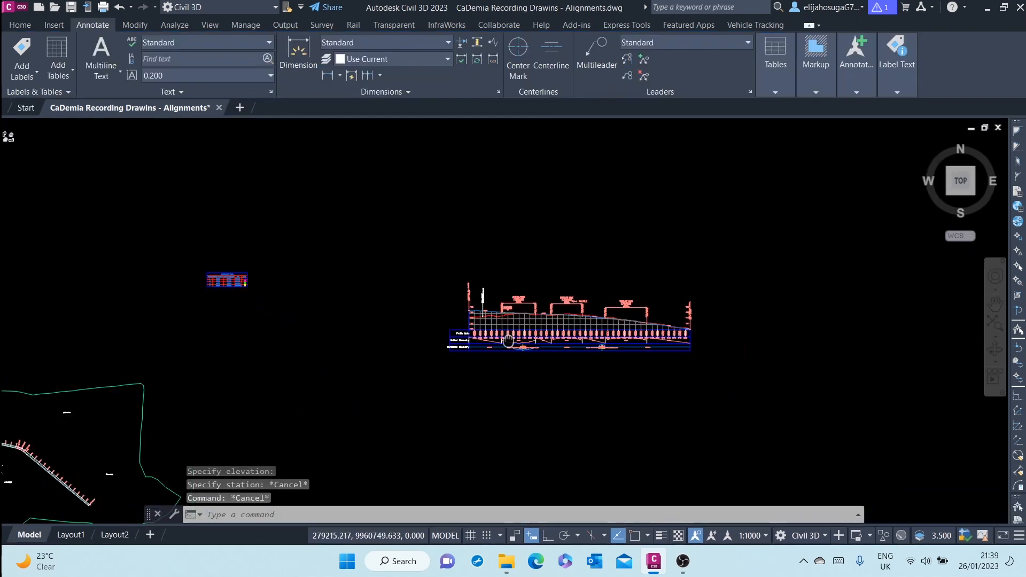